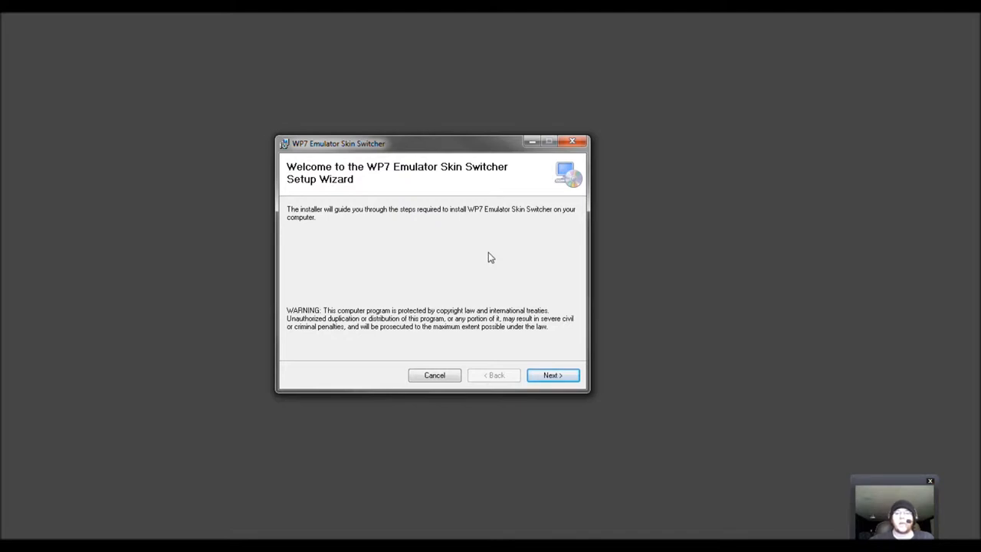
mouse_move(184, 458)
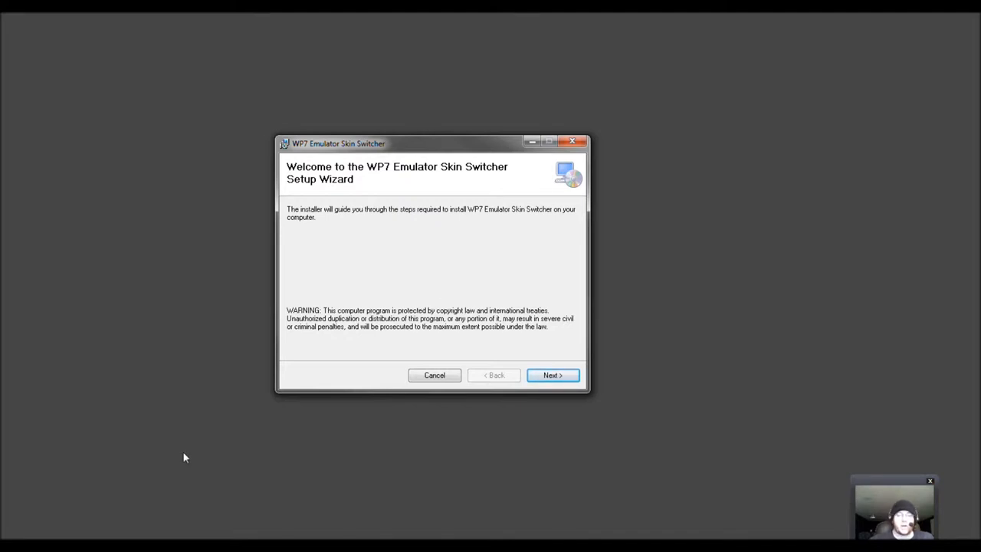
- Install WP7 Emulator Skin Switcher for everyone in the default installation folder
left_click(553, 375)
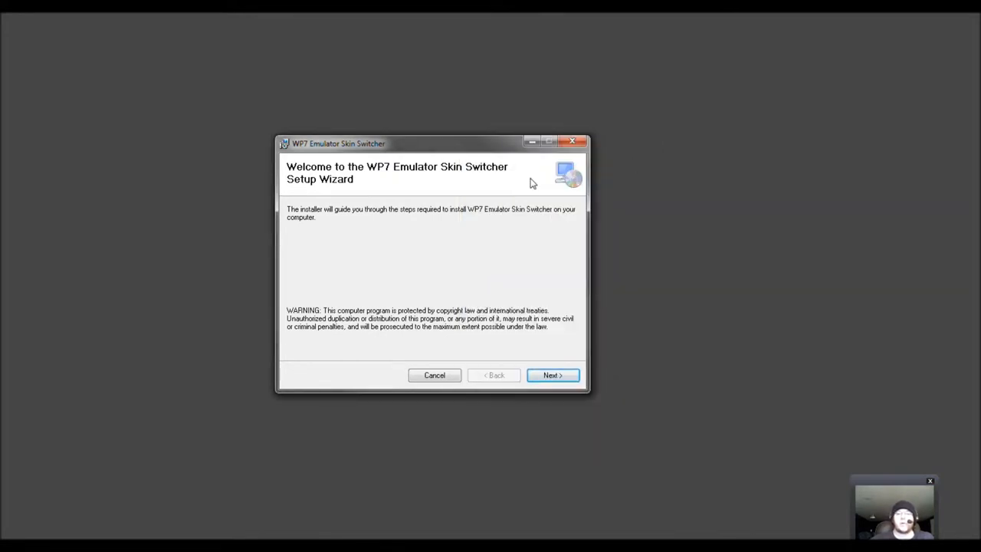
mouse_move(531, 229)
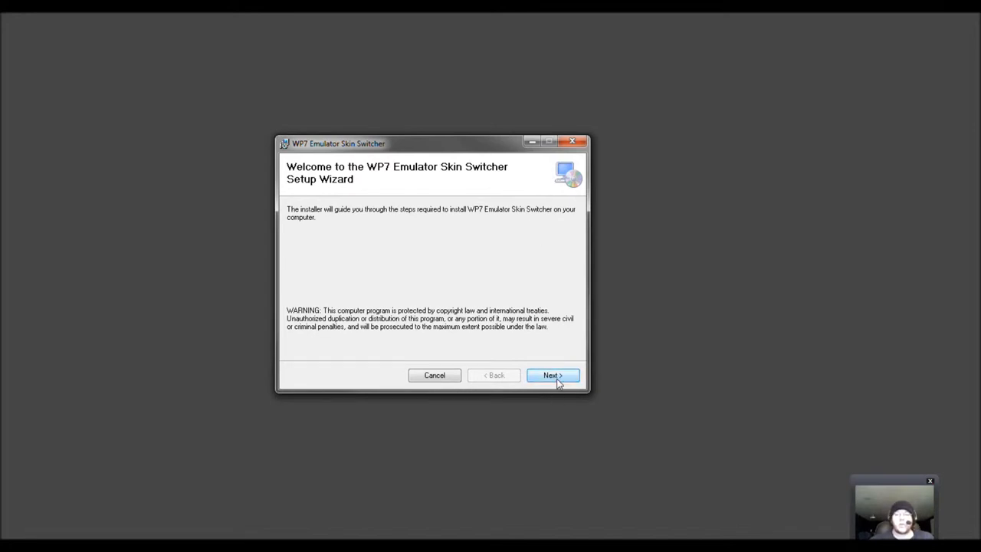
left_click(552, 375)
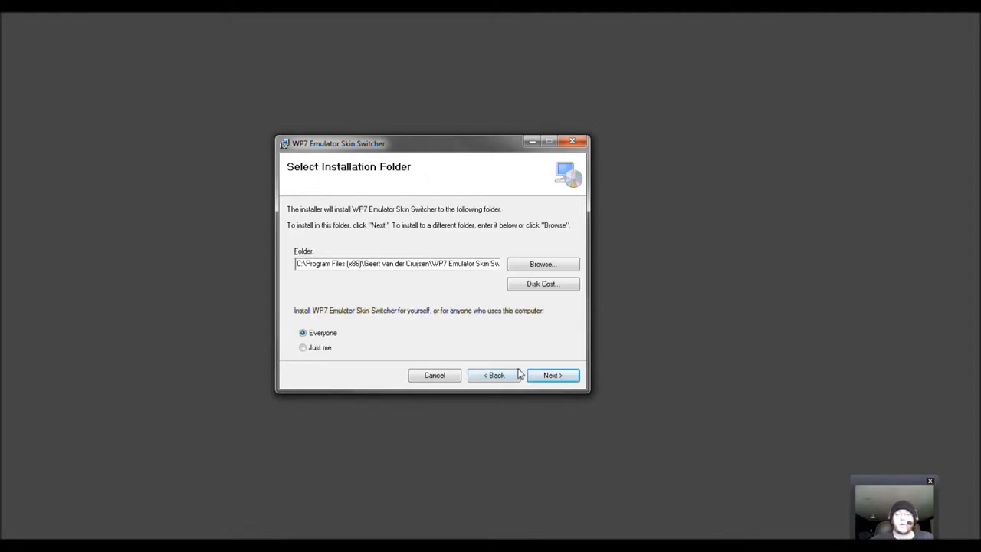
left_click(553, 375)
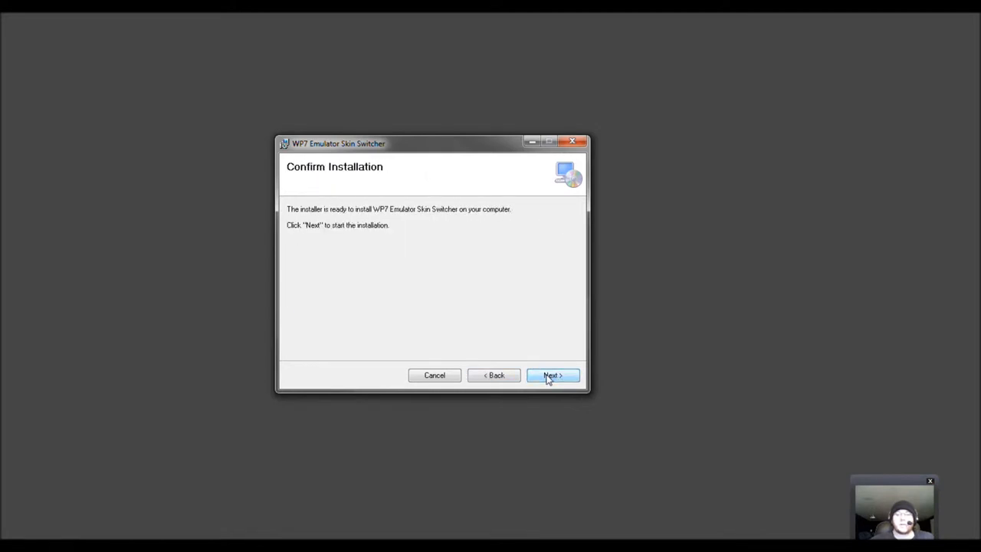
mouse_move(554, 379)
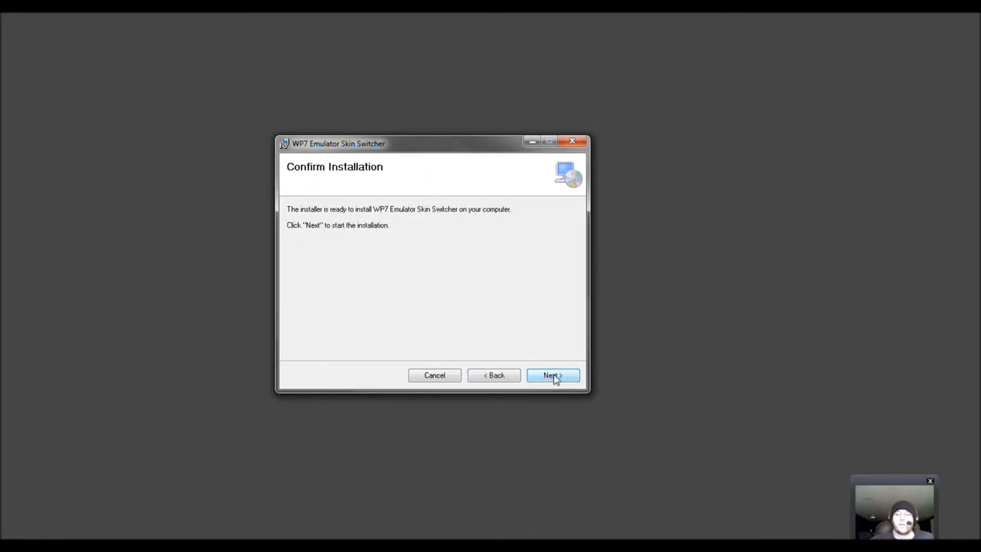
left_click(552, 375)
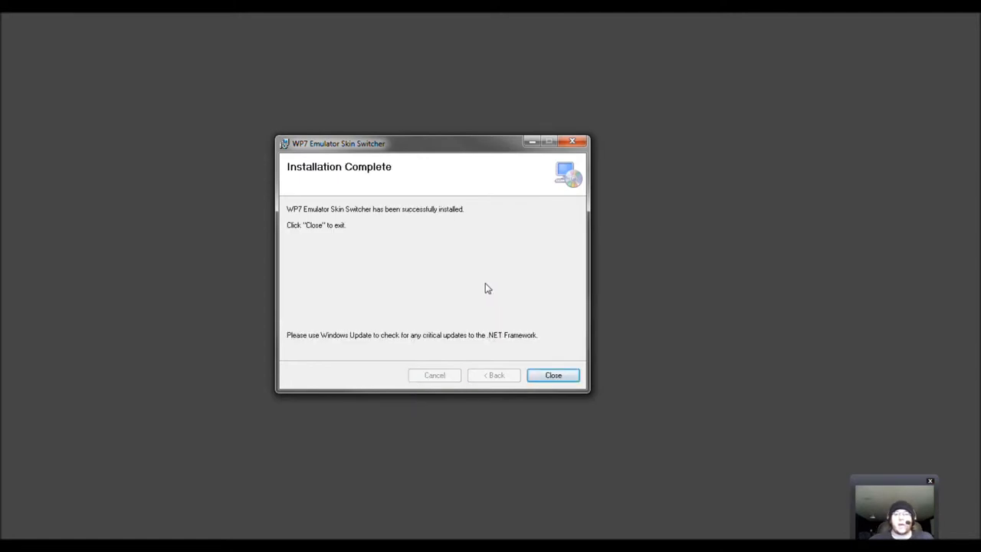
mouse_move(553, 376)
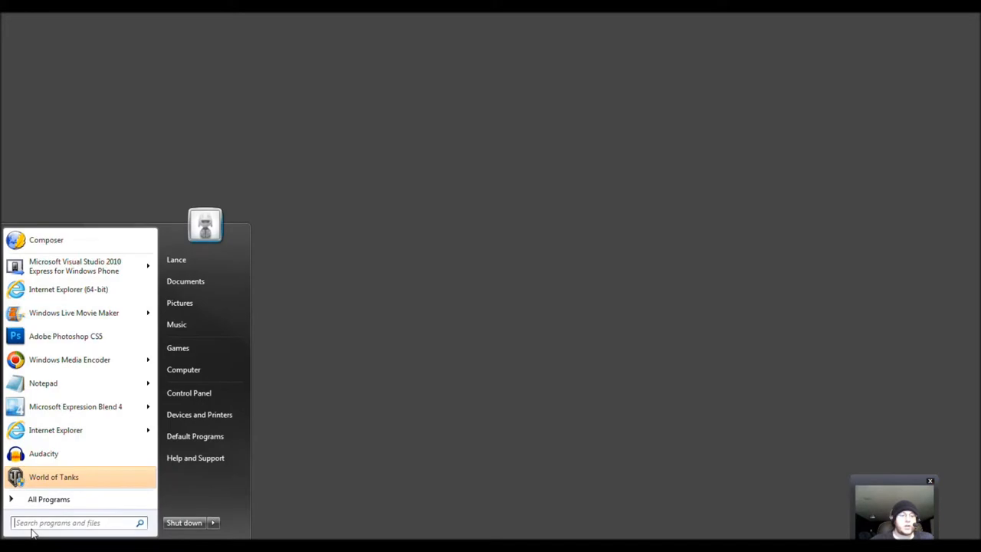
- Show All Programs in the Start menu and scroll down the program list
left_click(48, 499)
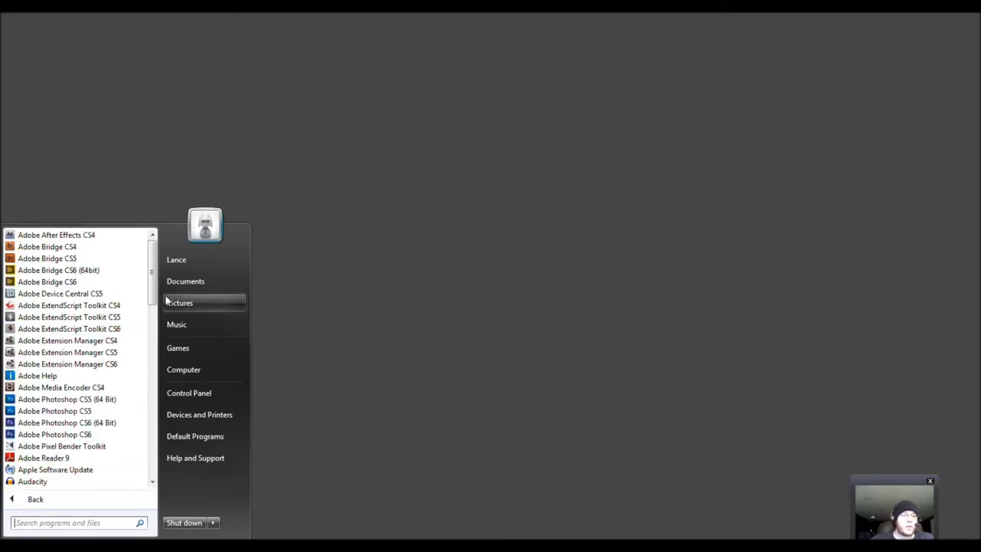
scroll("down", 3)
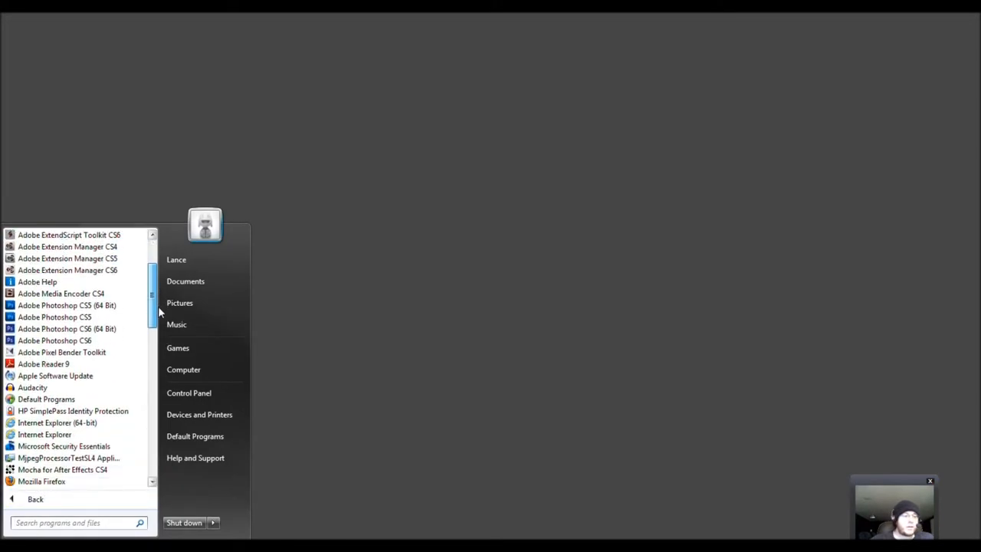
scroll("down", 3)
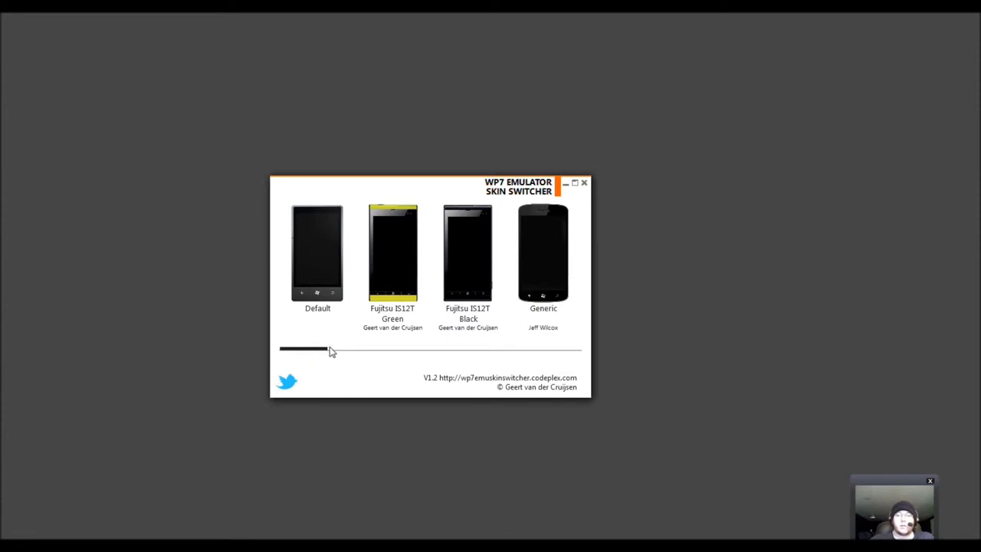
- Slide through the skin thumbnails, apply Zune HD, then slide the list back
left_click_drag(322, 349, 361, 355)
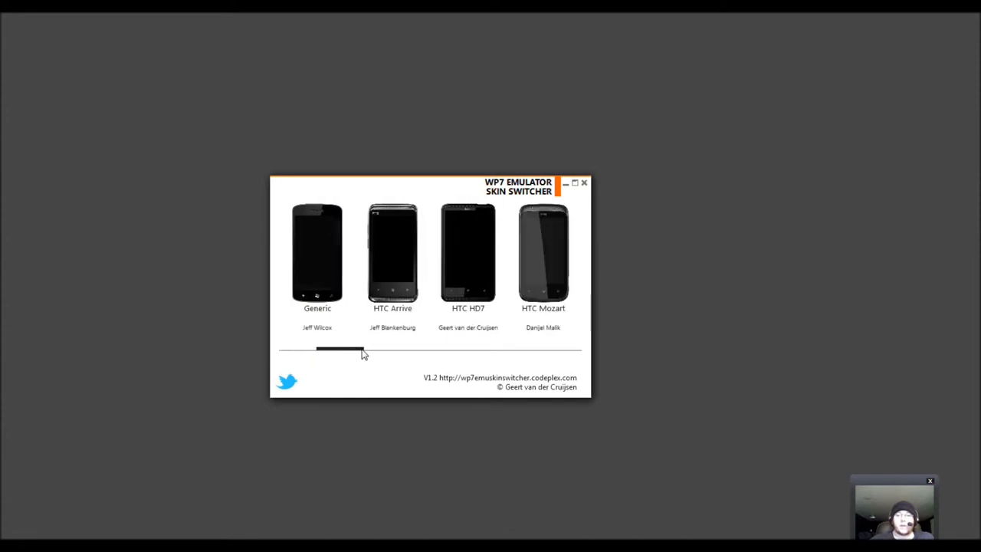
left_click_drag(360, 350, 391, 350)
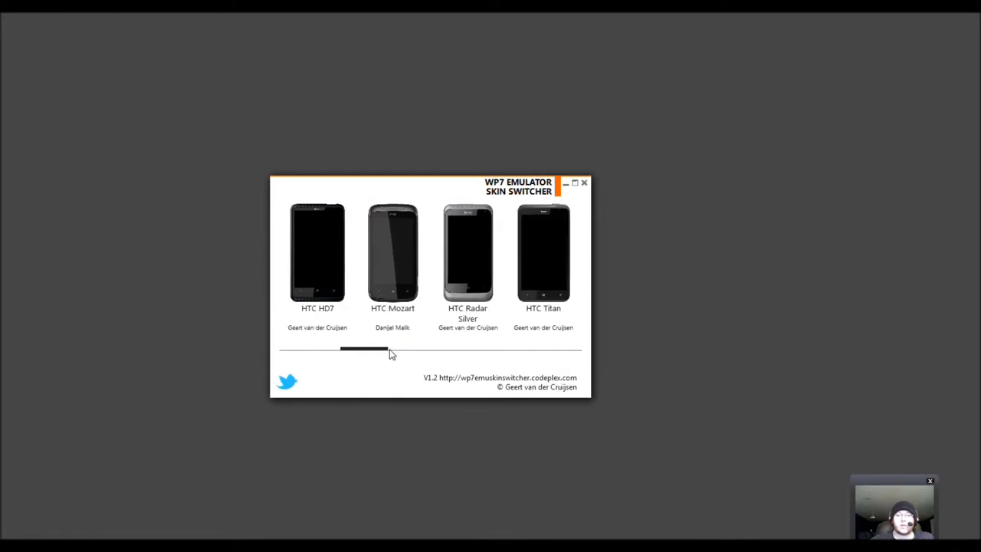
left_click_drag(364, 351, 403, 350)
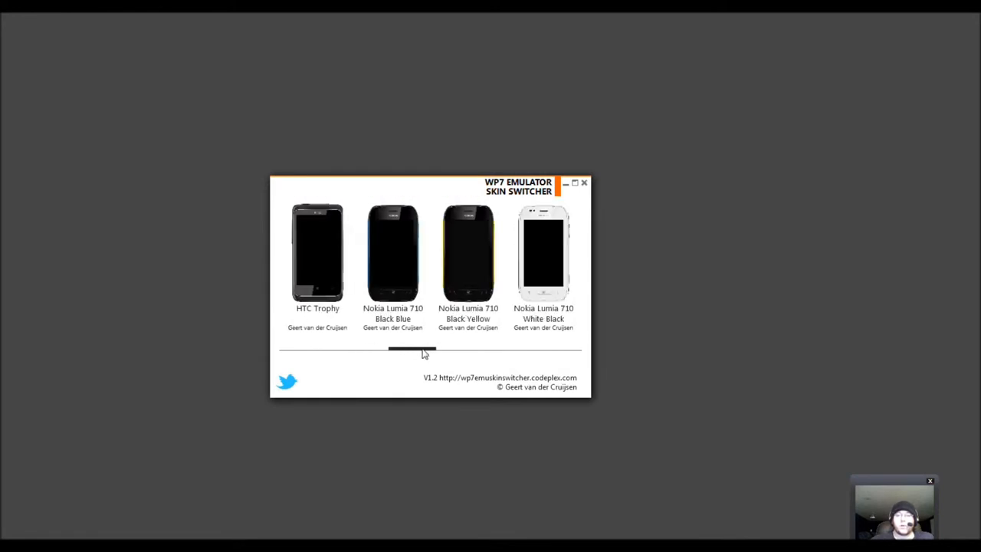
left_click_drag(410, 350, 449, 350)
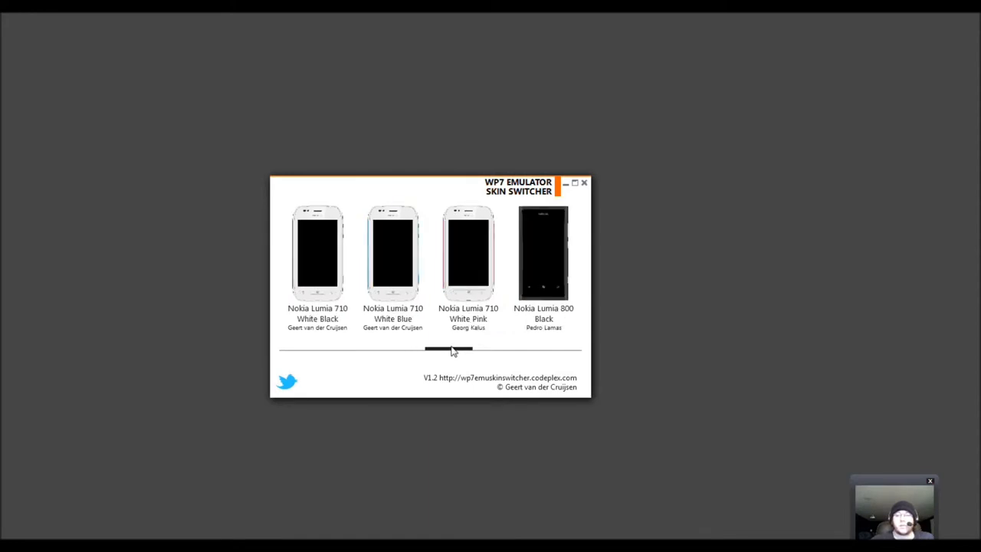
left_click_drag(452, 349, 483, 349)
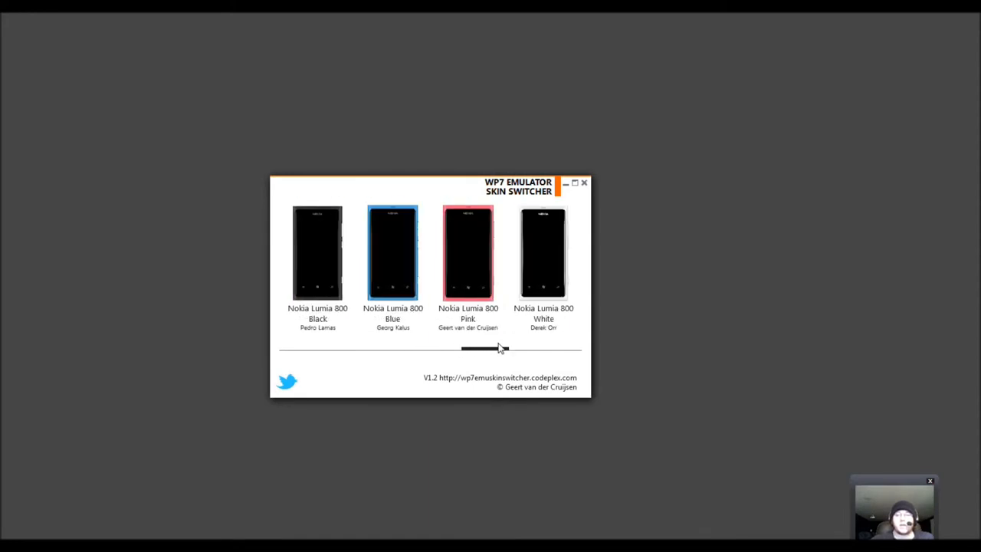
left_click_drag(462, 350, 544, 349)
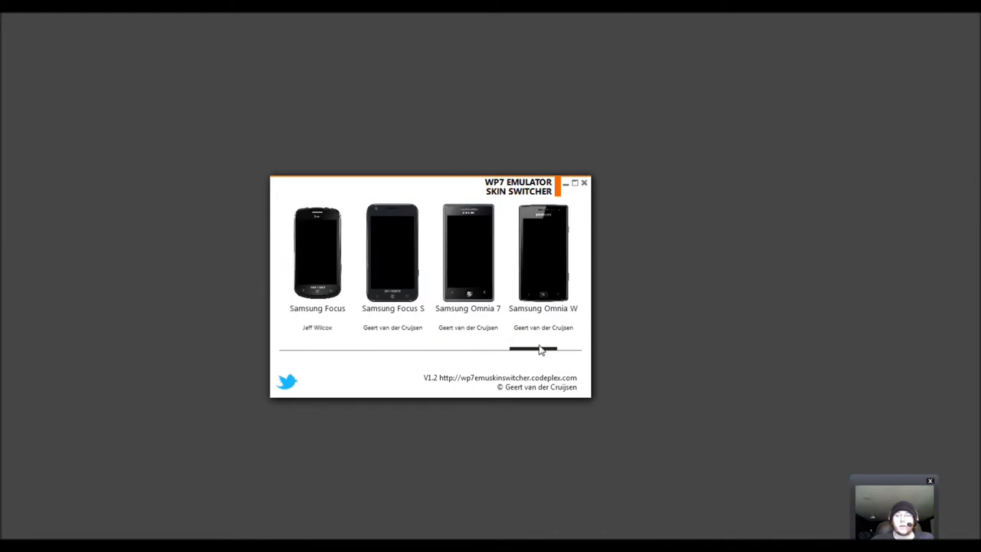
left_click_drag(540, 350, 567, 351)
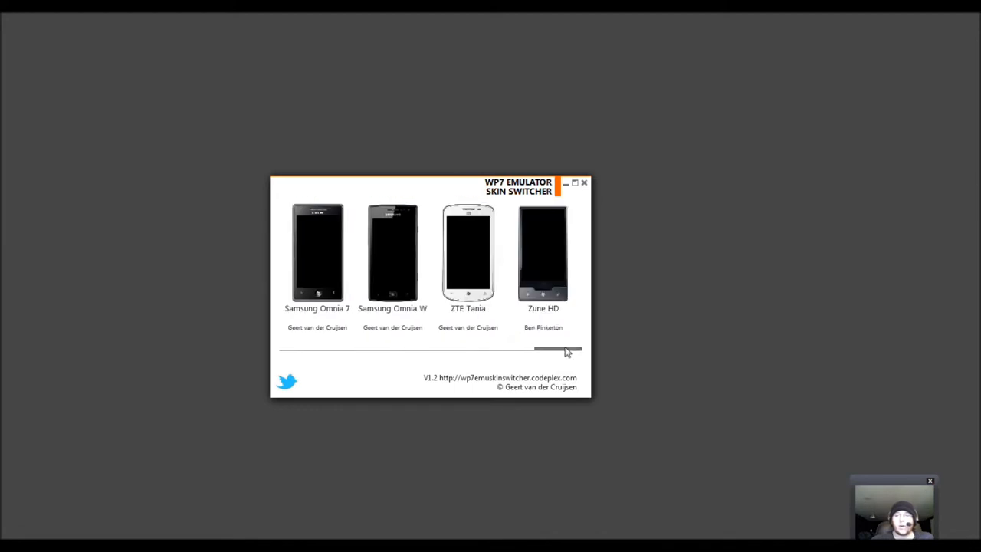
left_click(543, 255)
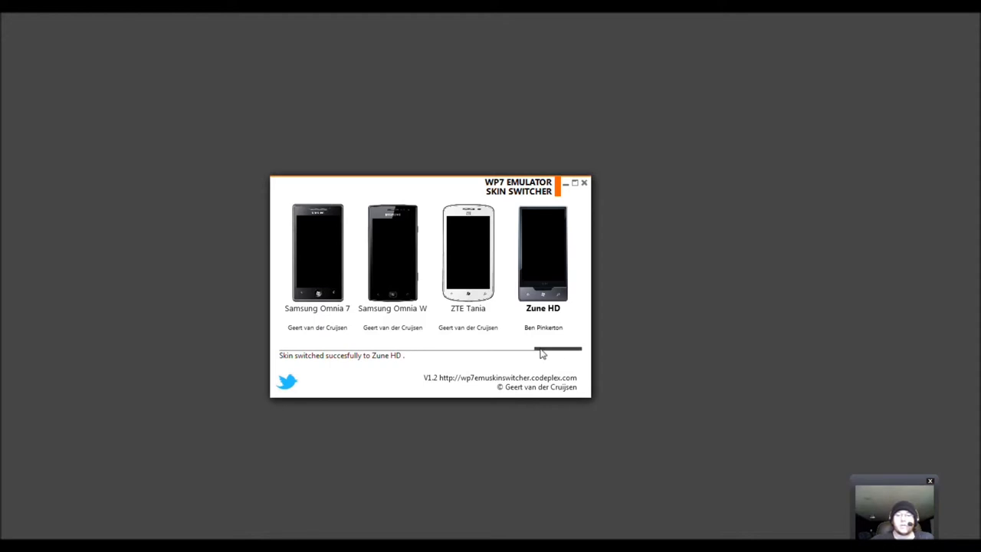
left_click_drag(541, 350, 521, 350)
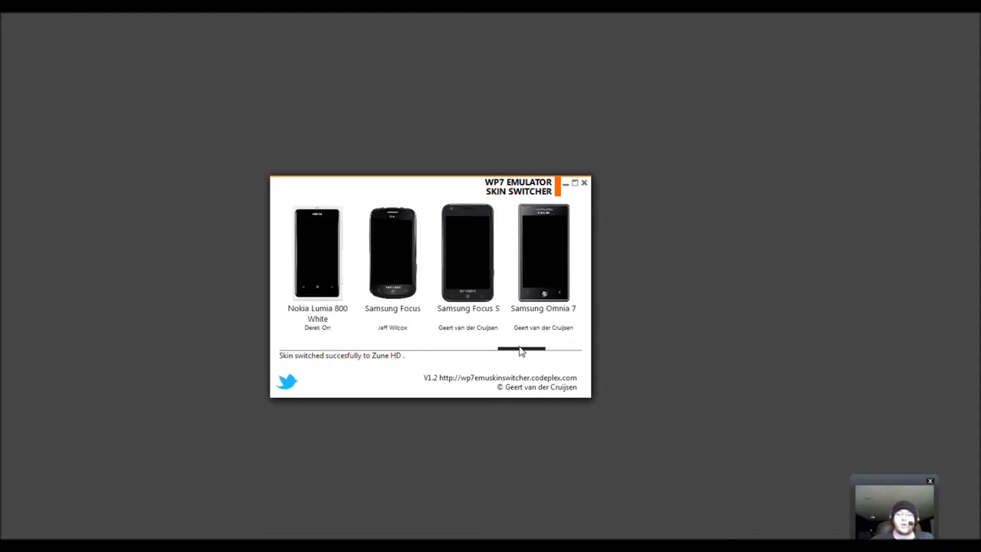
left_click_drag(522, 351, 464, 350)
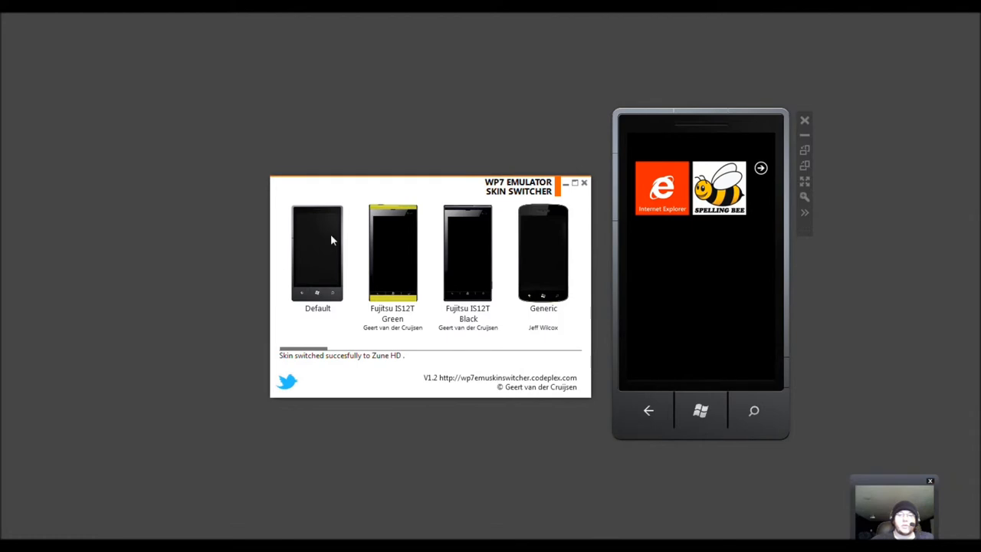
mouse_move(320, 358)
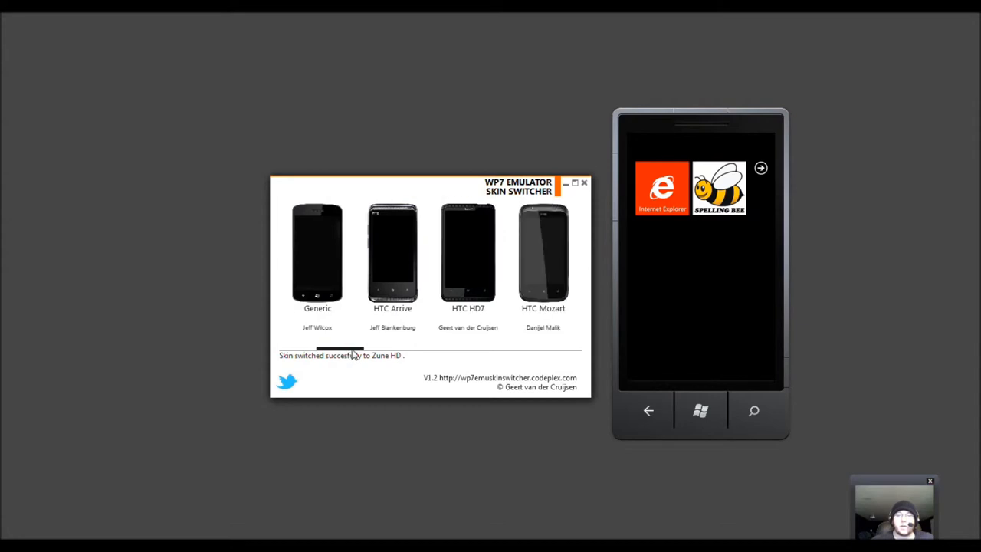
- Scroll the skin list right and apply the Nokia Lumia 800 Blue skin
scroll("right", 3)
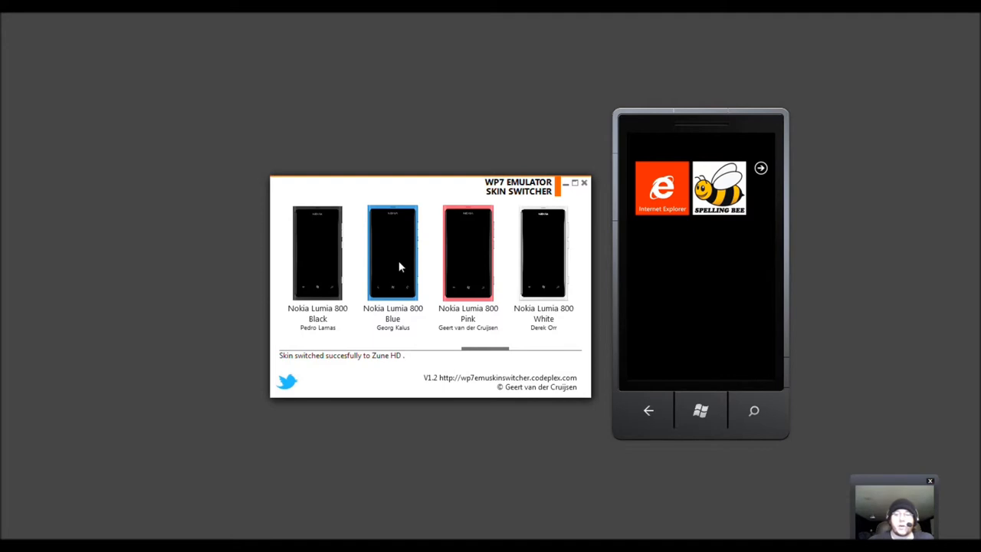
left_click(392, 253)
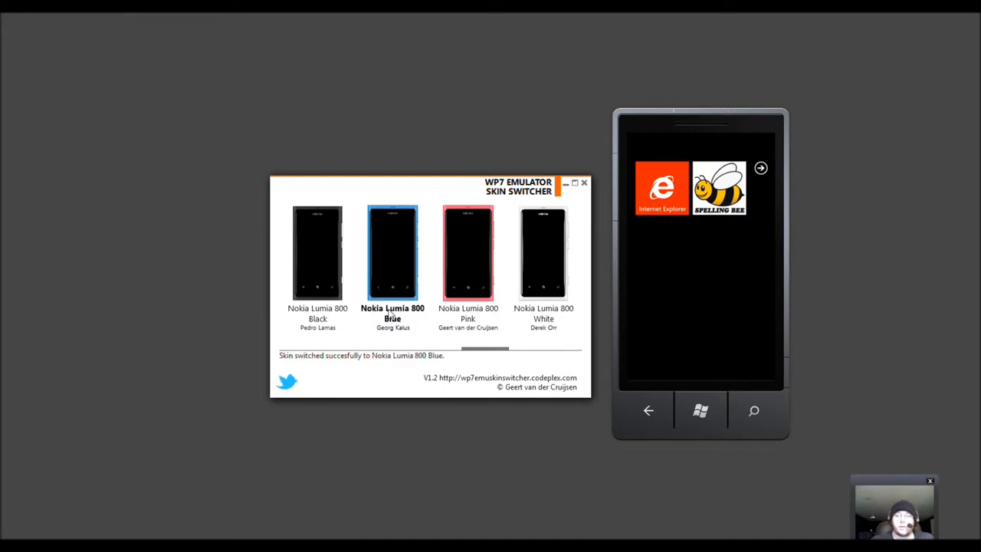
mouse_move(426, 281)
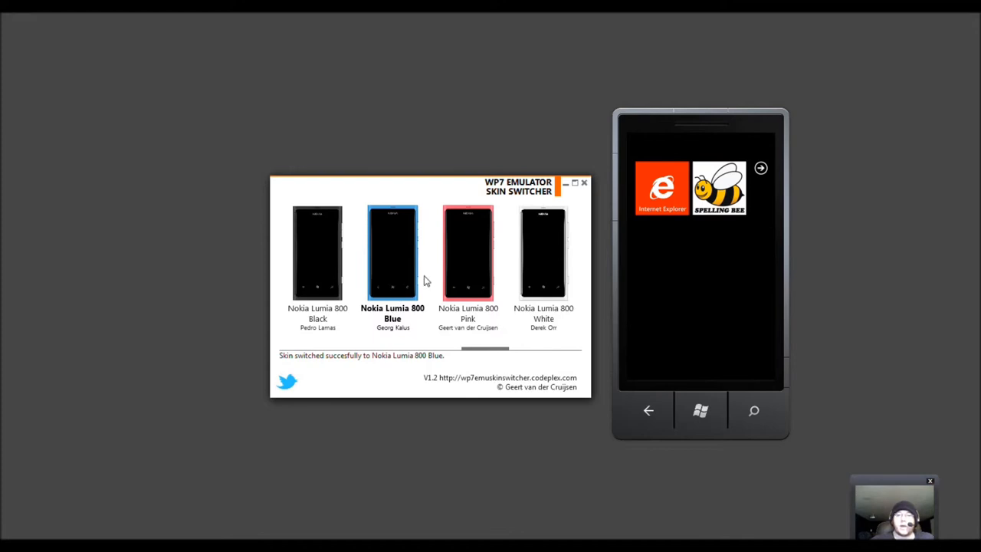
mouse_move(389, 369)
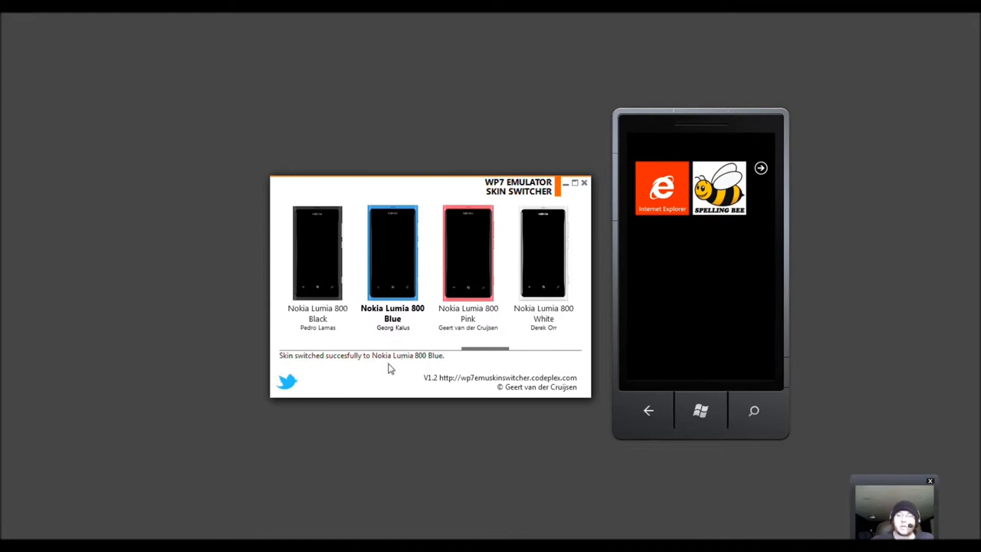
mouse_move(659, 411)
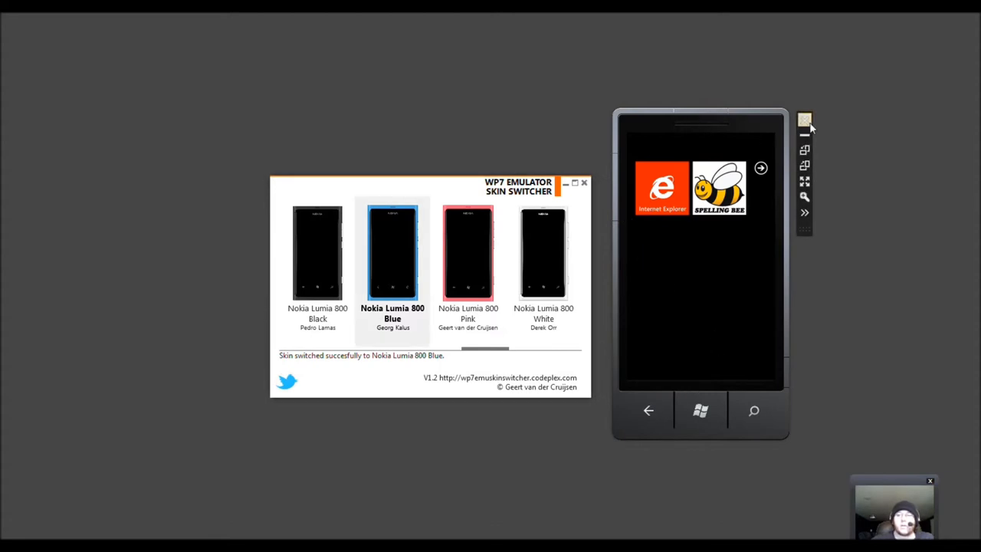
- Close the emulator and relaunch Windows Phone Emulator from Windows Phone SDK 7.1
left_click(805, 120)
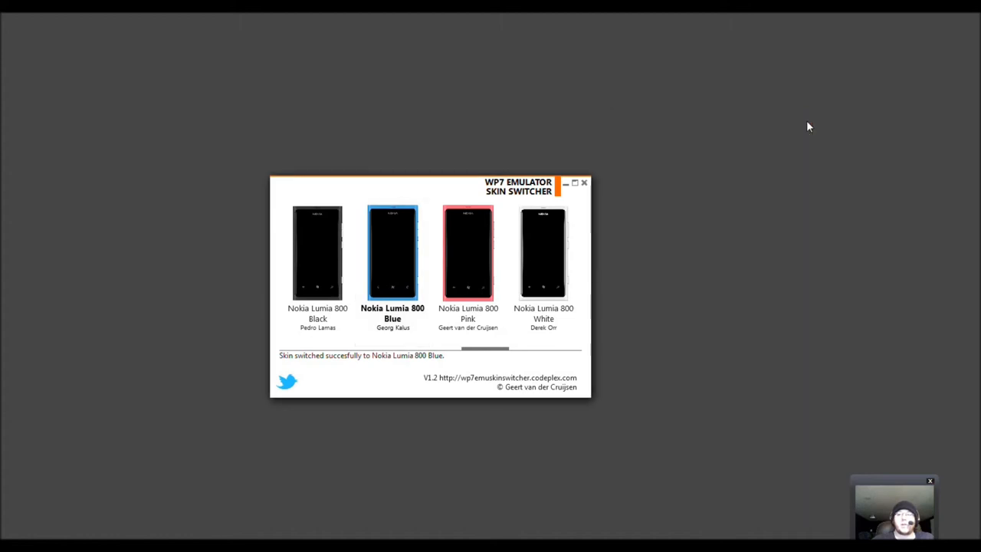
mouse_move(393, 263)
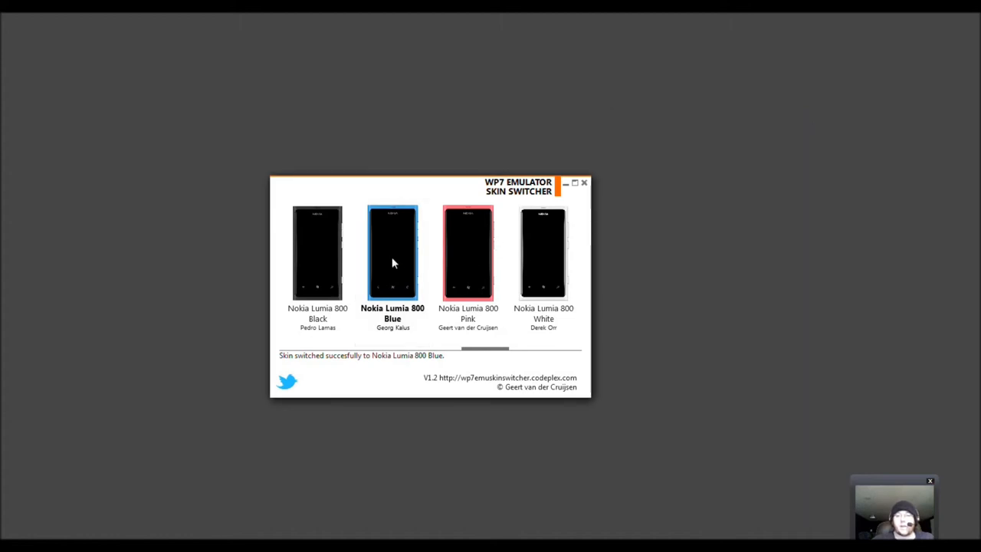
mouse_move(107, 414)
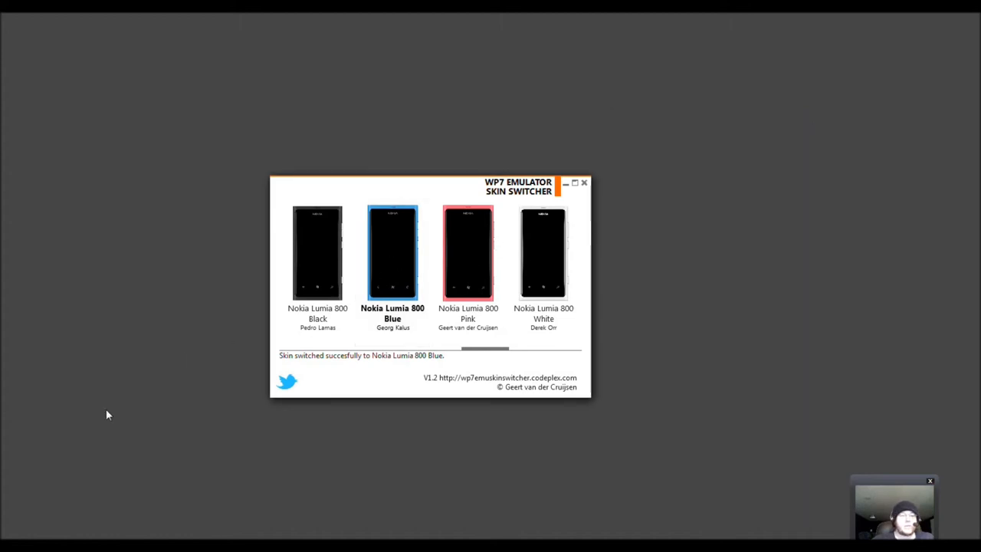
left_click(468, 253)
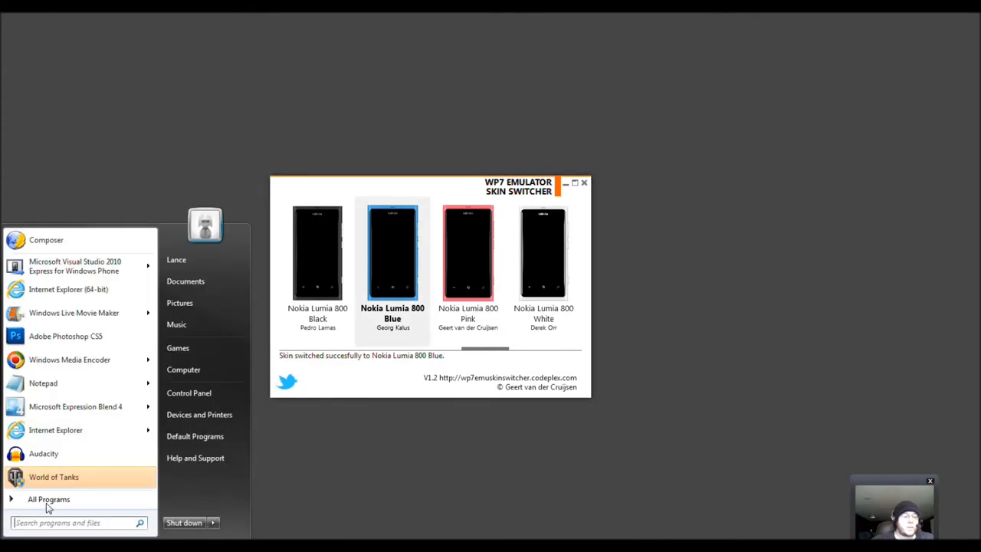
left_click(49, 500)
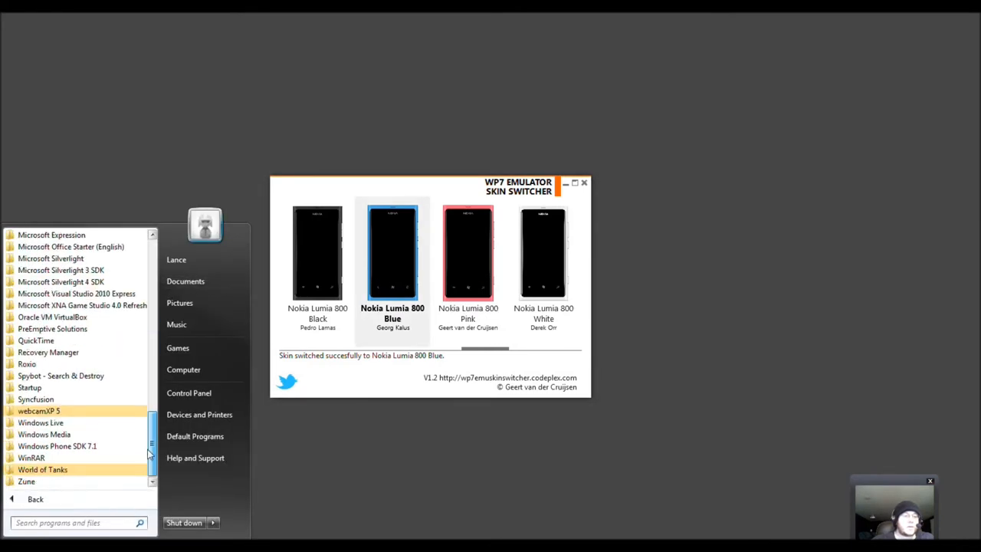
left_click(56, 446)
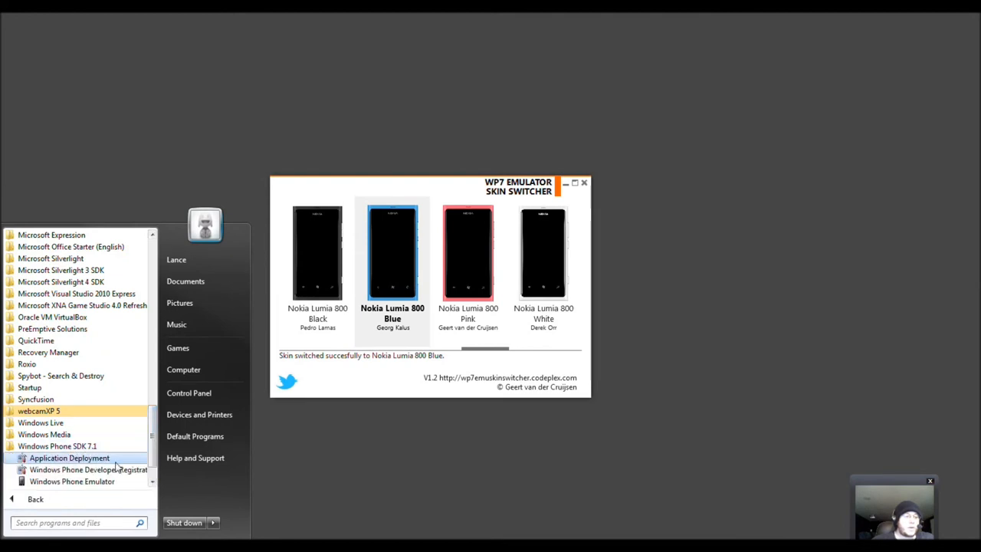
left_click(72, 480)
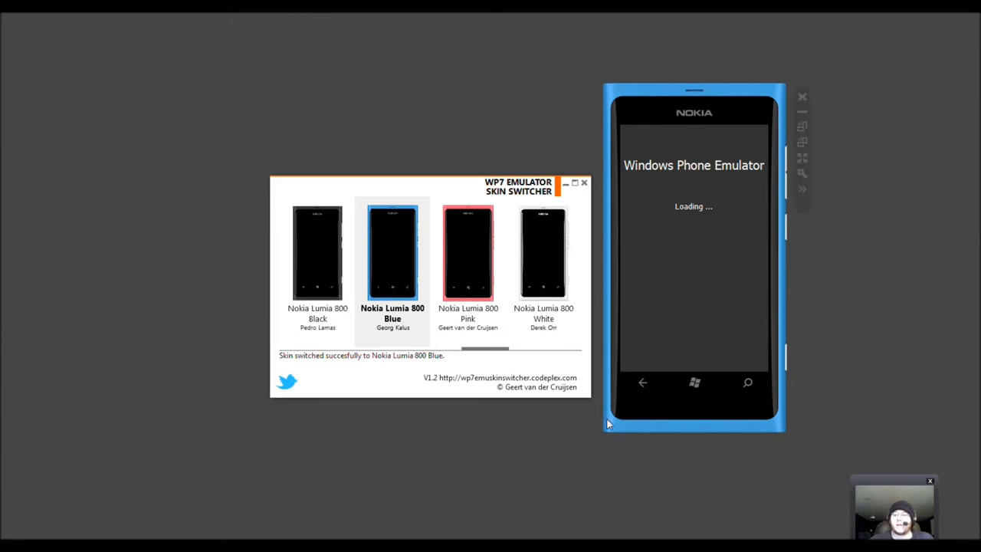
mouse_move(610, 428)
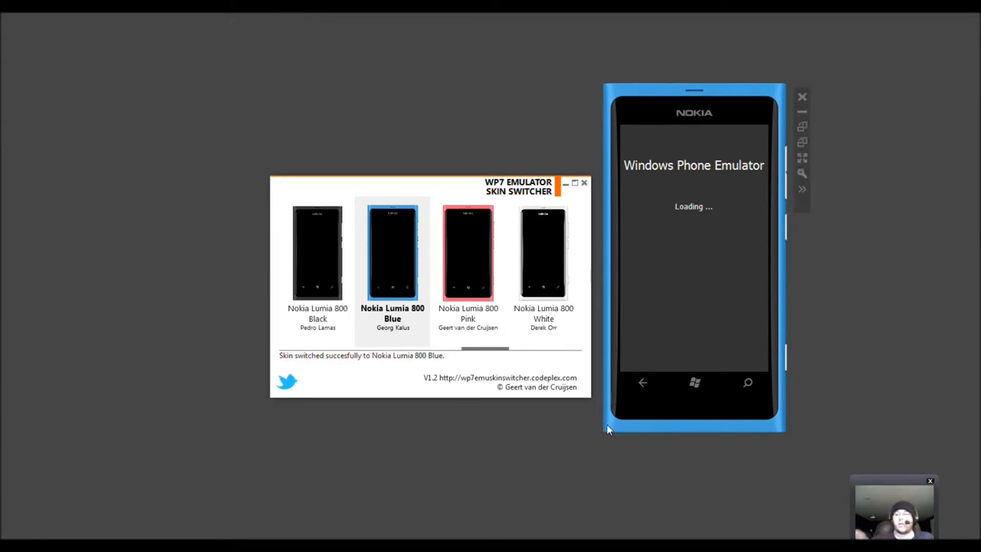
mouse_move(656, 398)
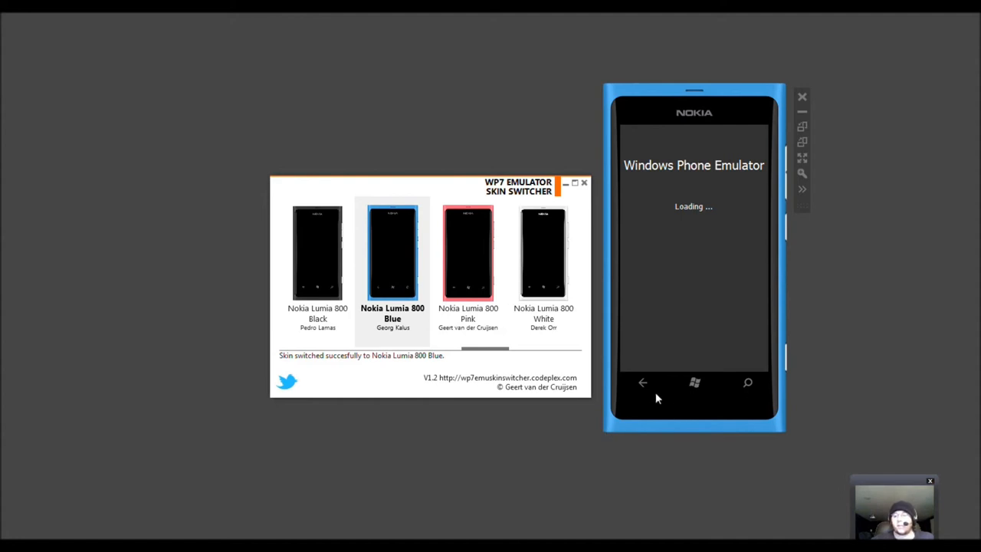
mouse_move(612, 347)
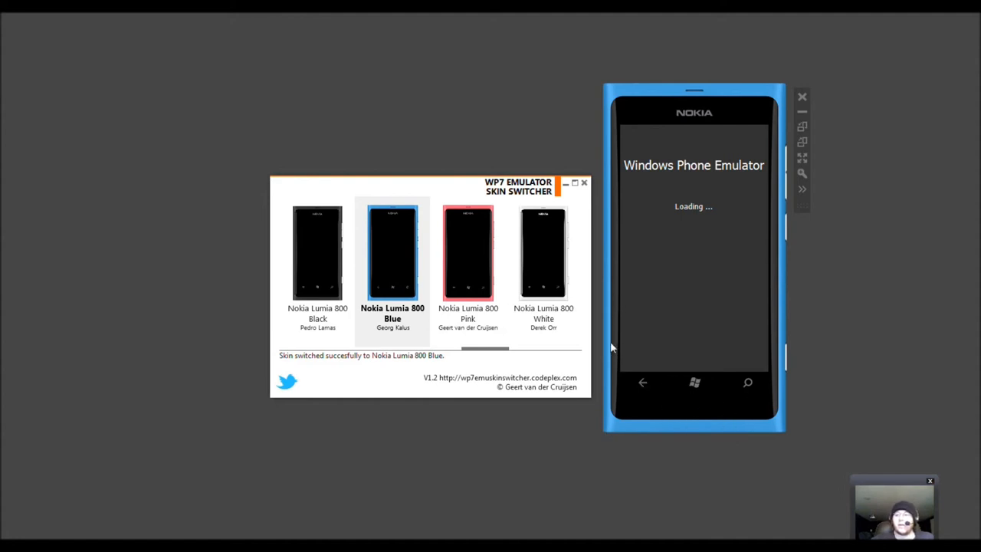
mouse_move(636, 247)
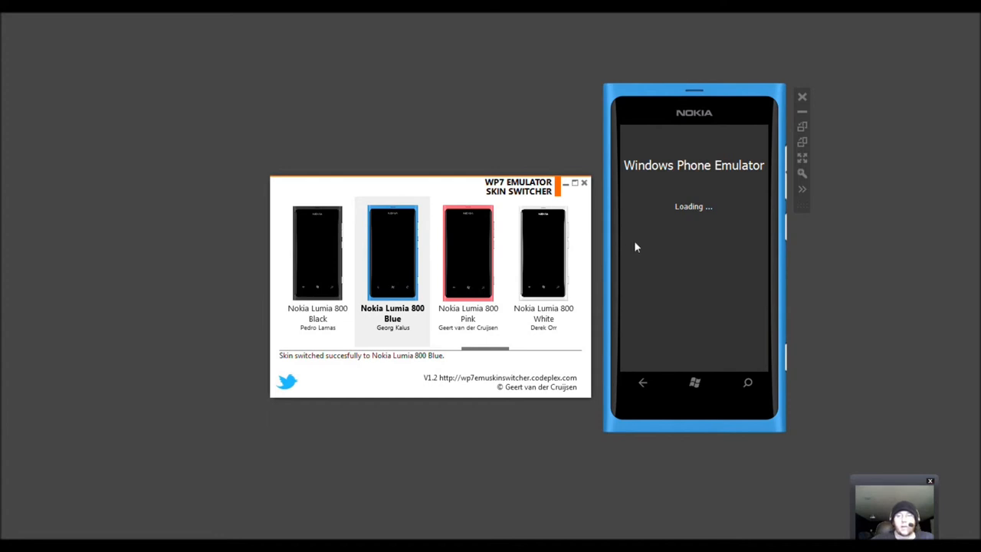
mouse_move(782, 305)
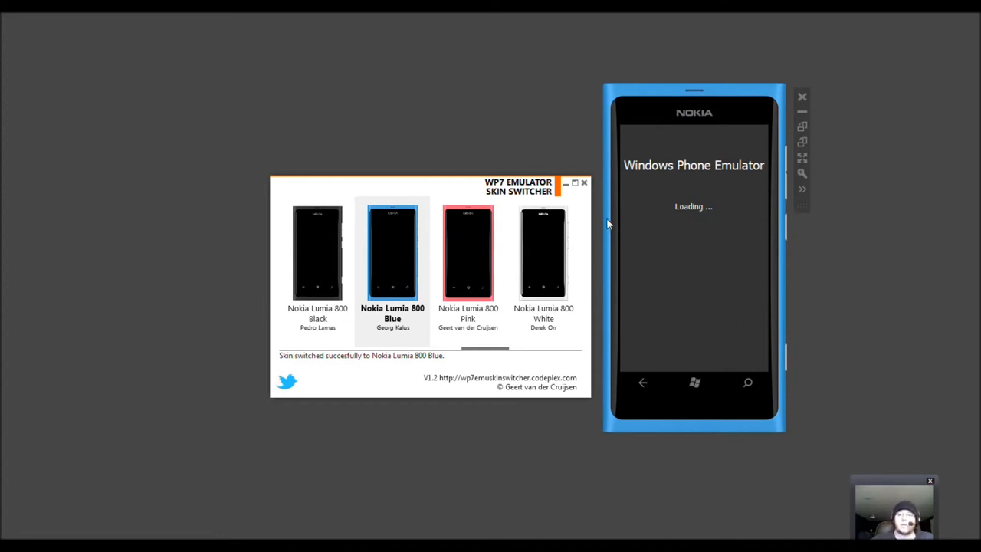
mouse_move(618, 243)
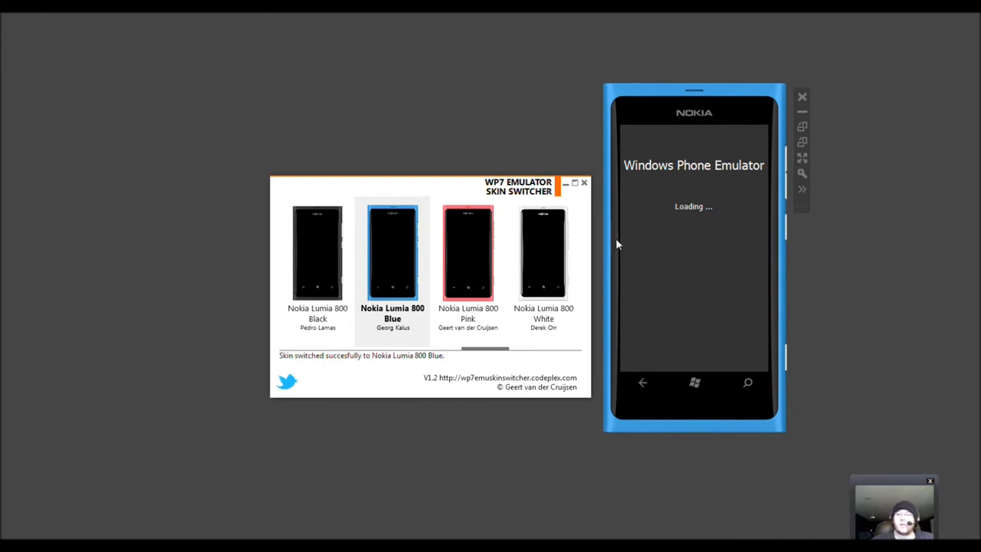
mouse_move(613, 250)
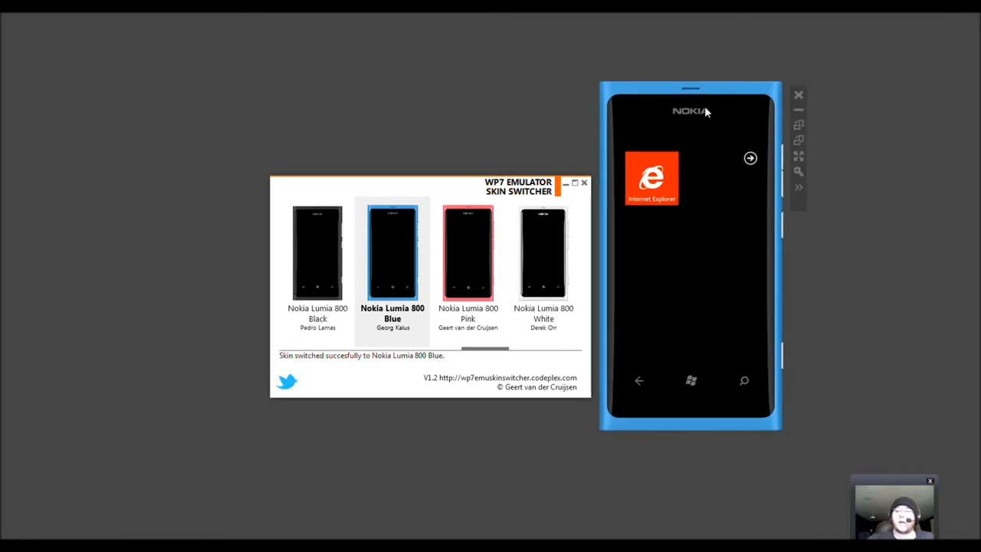
mouse_move(665, 366)
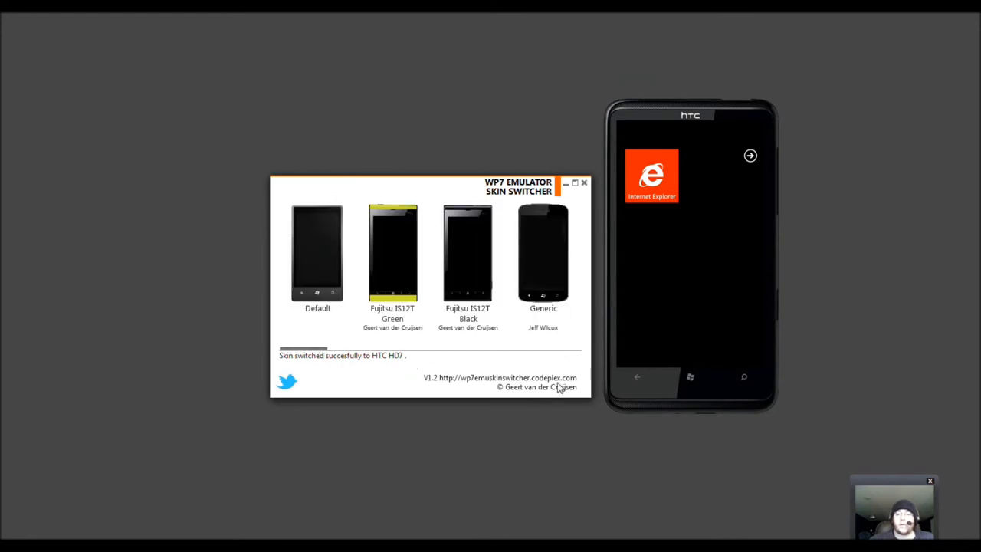
mouse_move(312, 277)
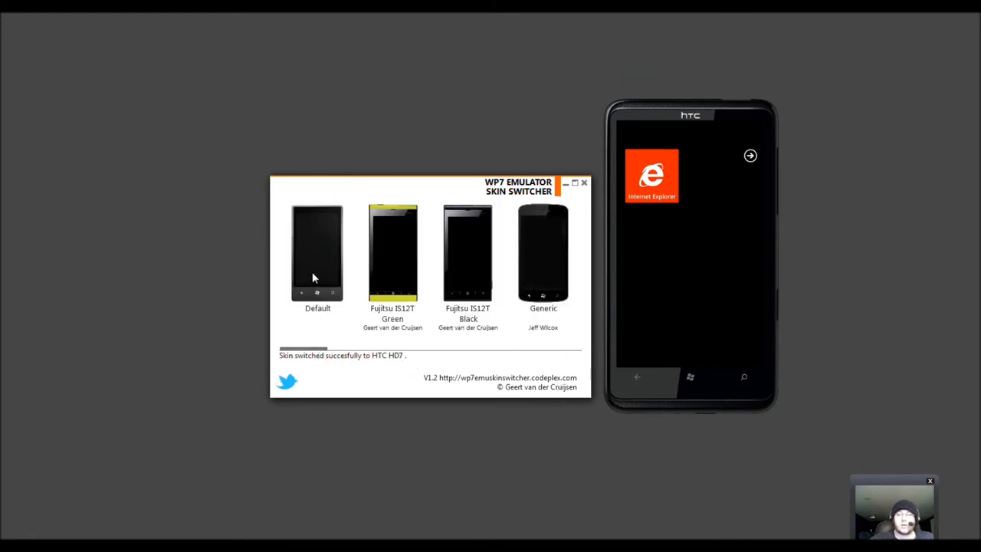
- Apply the Default skin so the status reads 'Skin switched succesfully to Default'
left_click(317, 253)
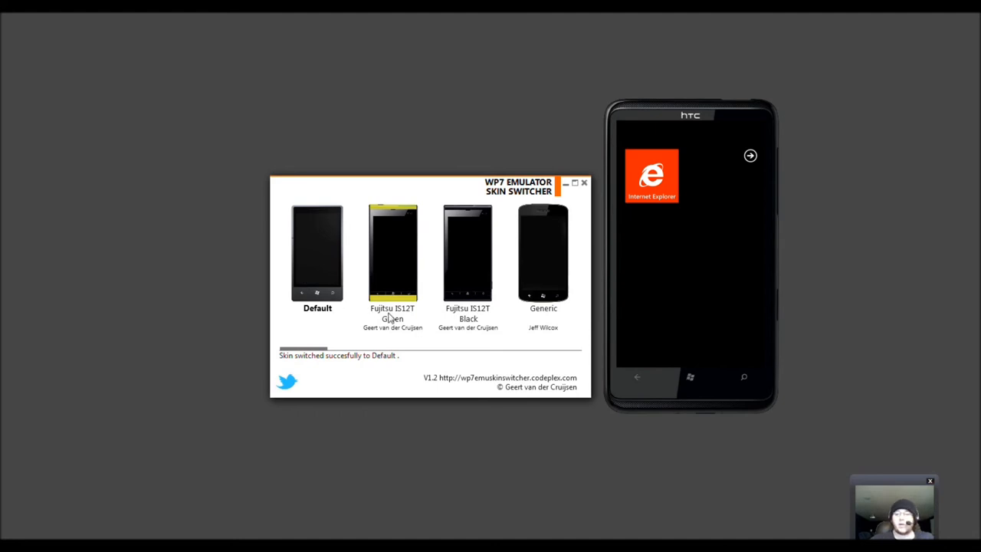
mouse_move(393, 381)
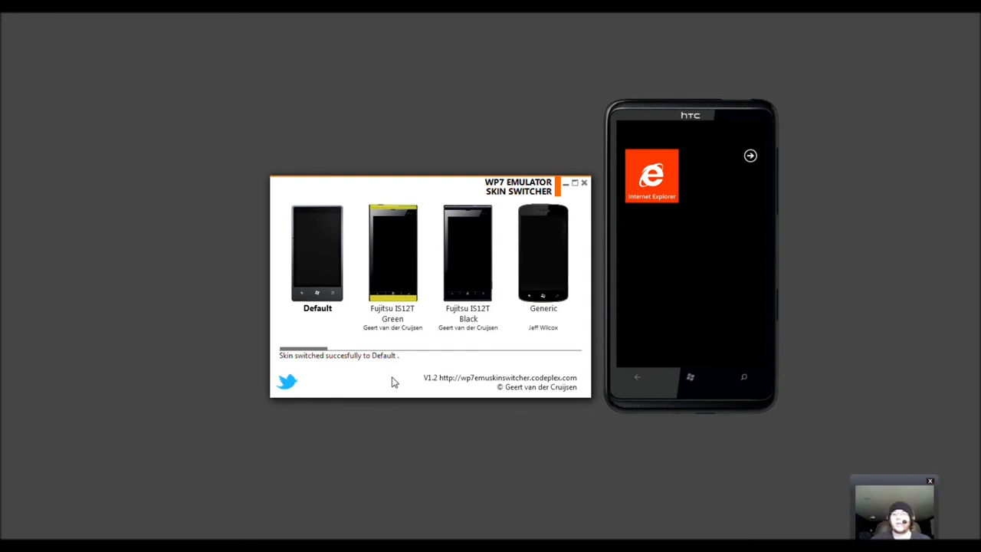
mouse_move(391, 382)
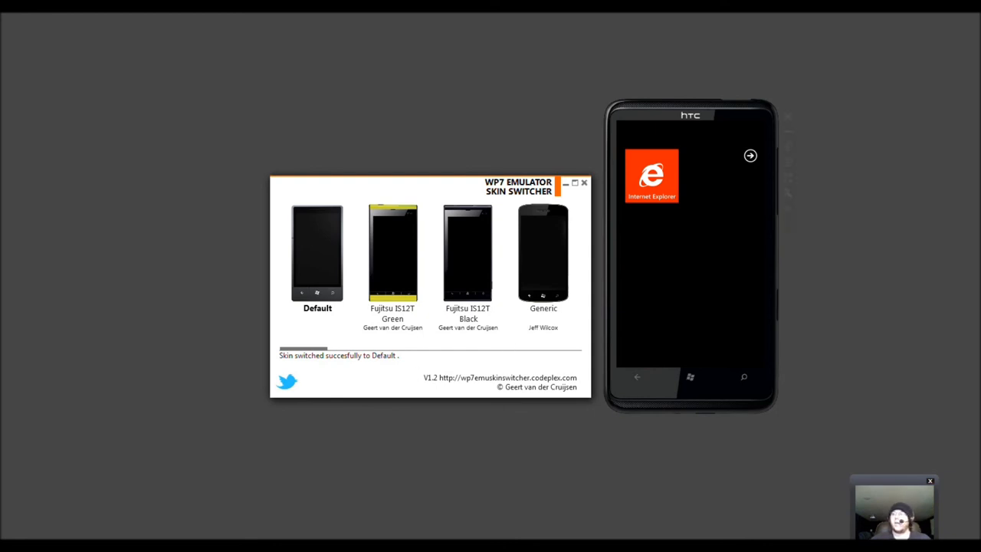